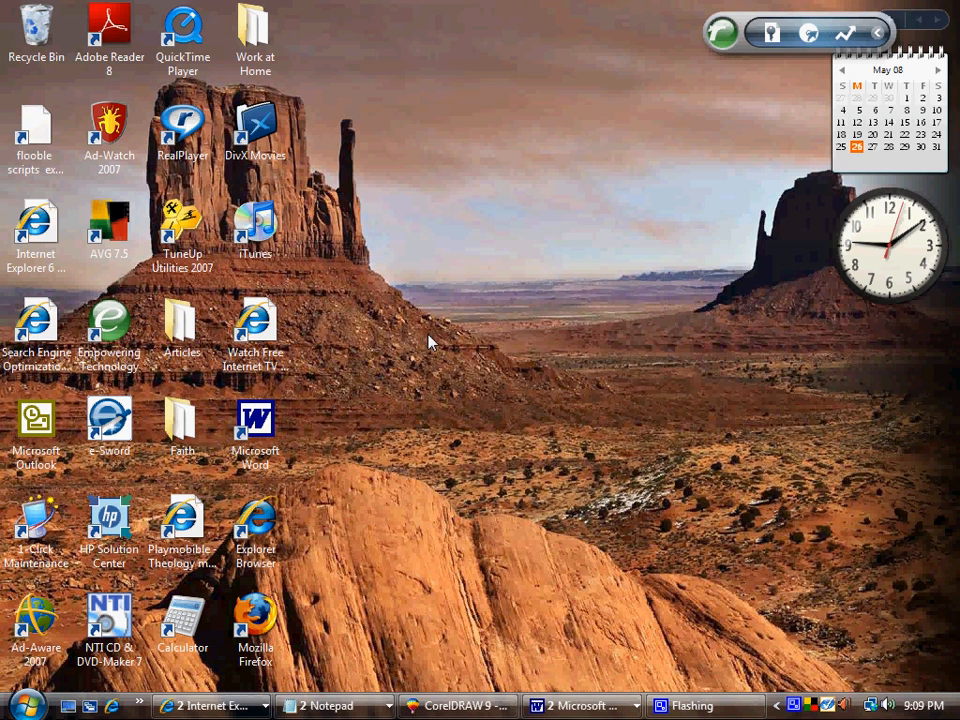
pyautogui.moveTo(500, 460)
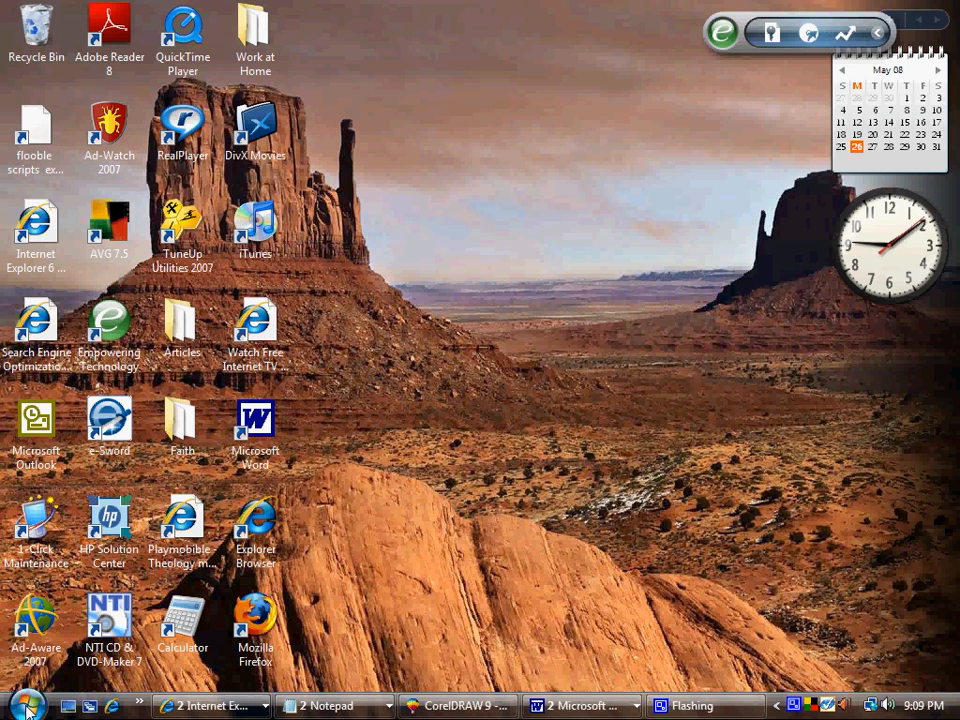
# Step: Open the Vista Start menu from the desktop
pyautogui.click(27, 705)
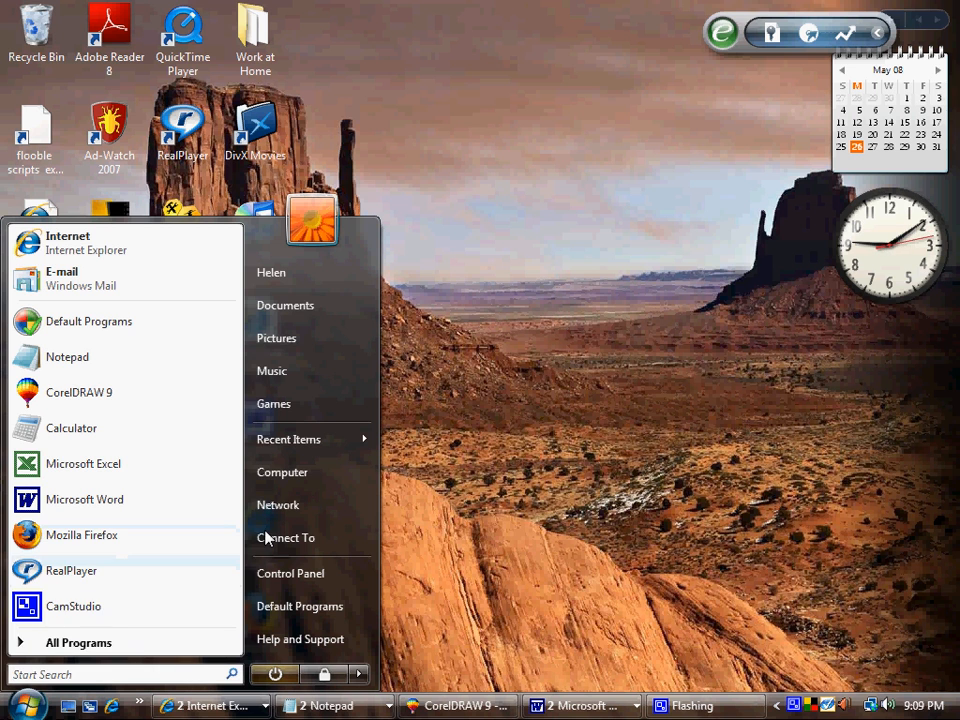
pyautogui.moveTo(282, 472)
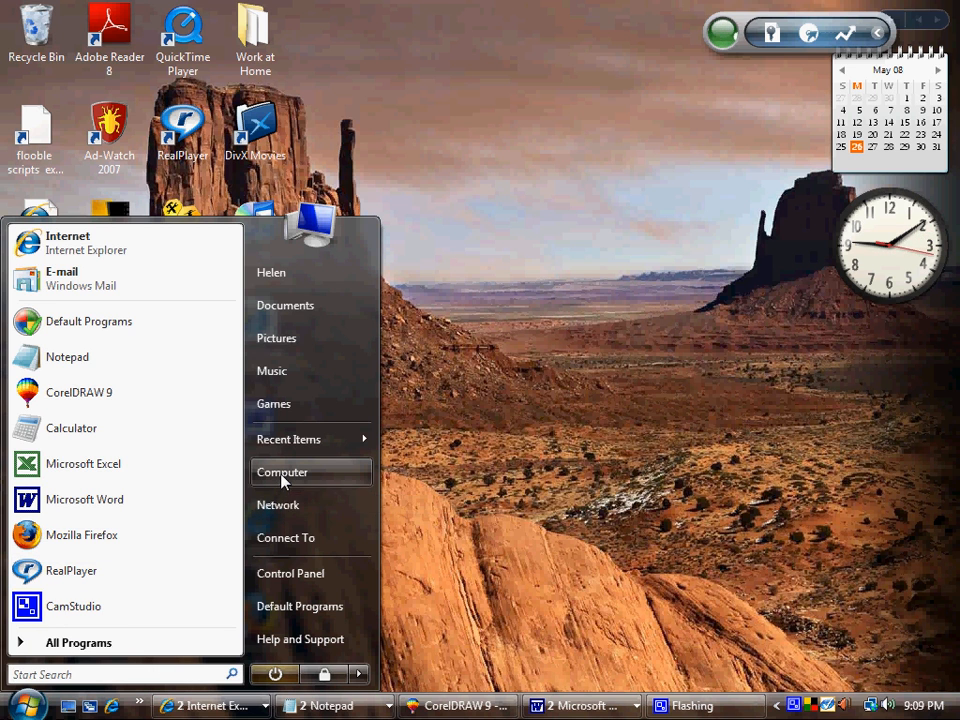
# Step: Open Computer and bring up the shortcut menu for drive ACER (C:)
pyautogui.click(282, 472)
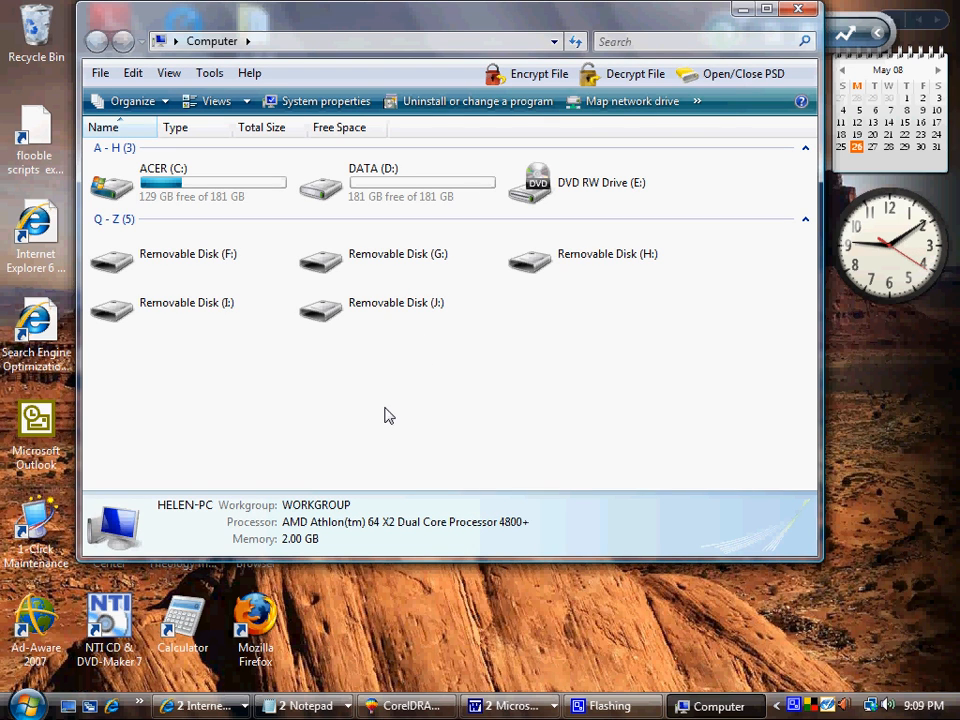
pyautogui.moveTo(230, 188)
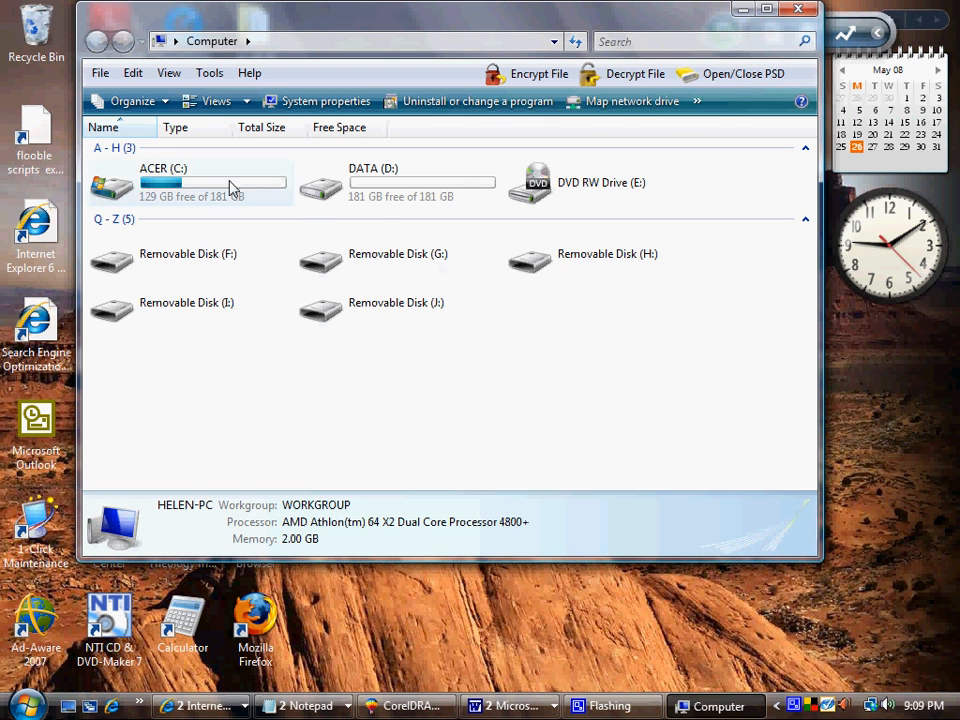
pyautogui.moveTo(175, 185)
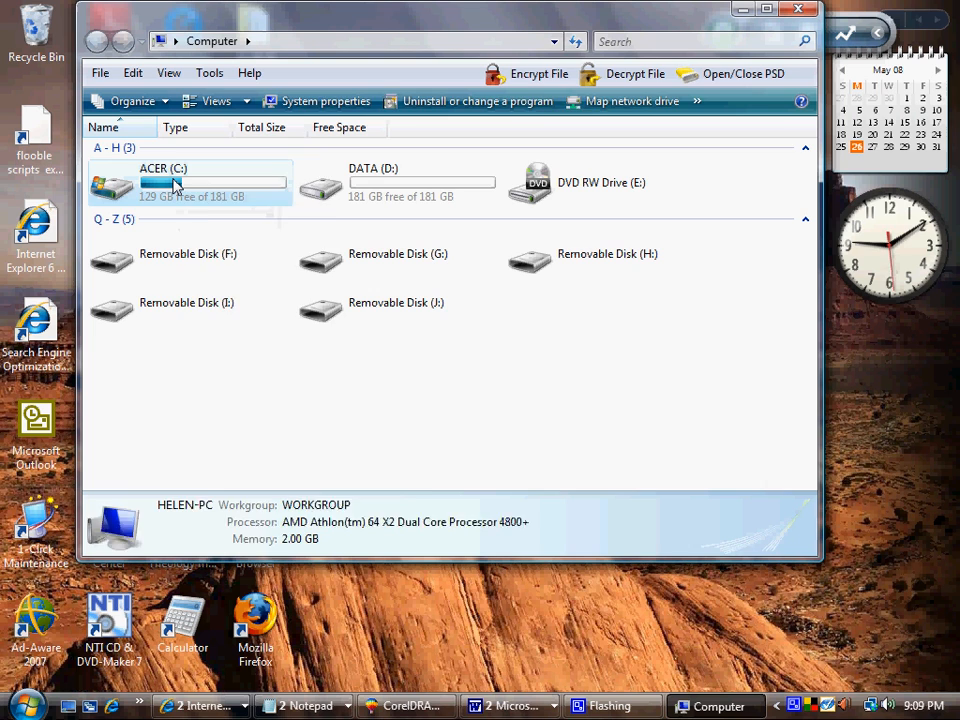
pyautogui.rightClick(163, 182)
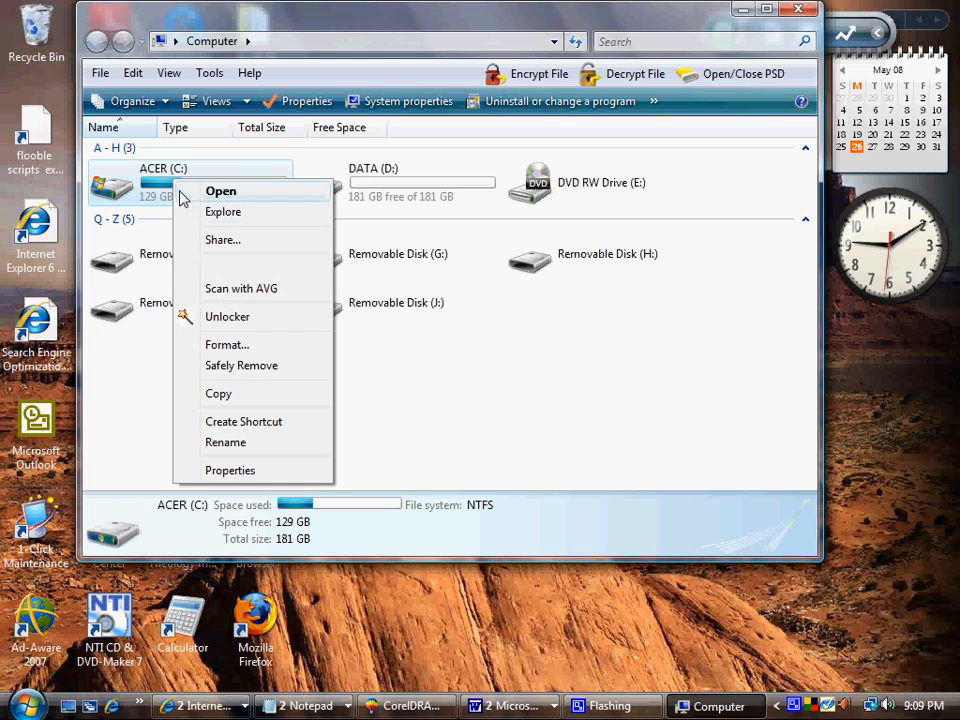
pyautogui.moveTo(230, 470)
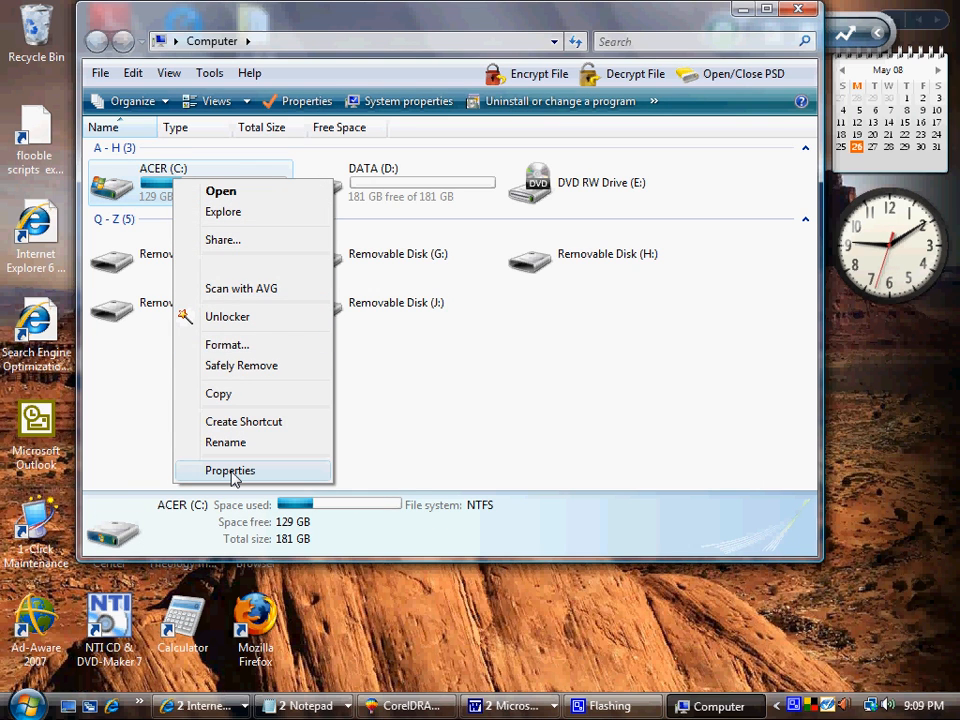
# Step: Open ACER (C:) Properties, view Tools and Sharing, then return to General
pyautogui.click(230, 470)
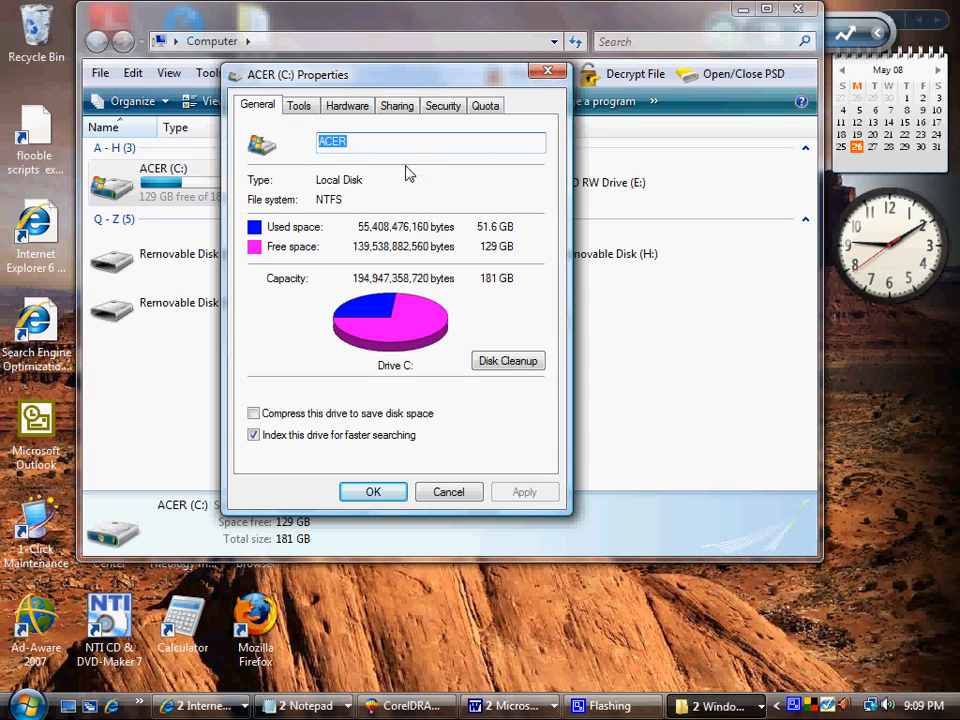
pyautogui.moveTo(298, 105)
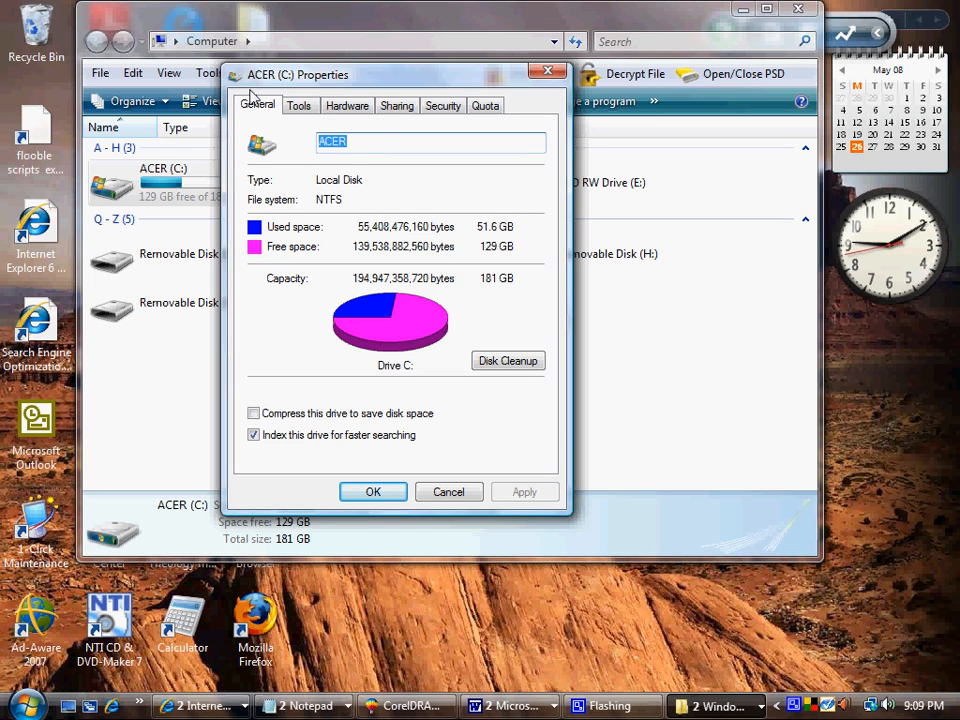
pyautogui.click(298, 105)
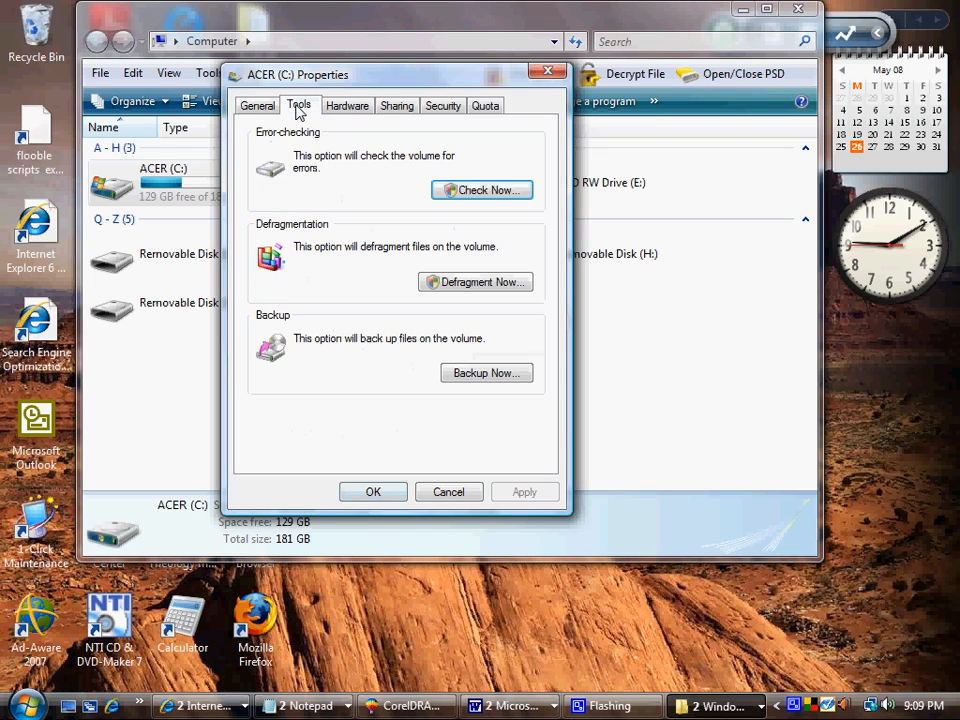
pyautogui.click(396, 105)
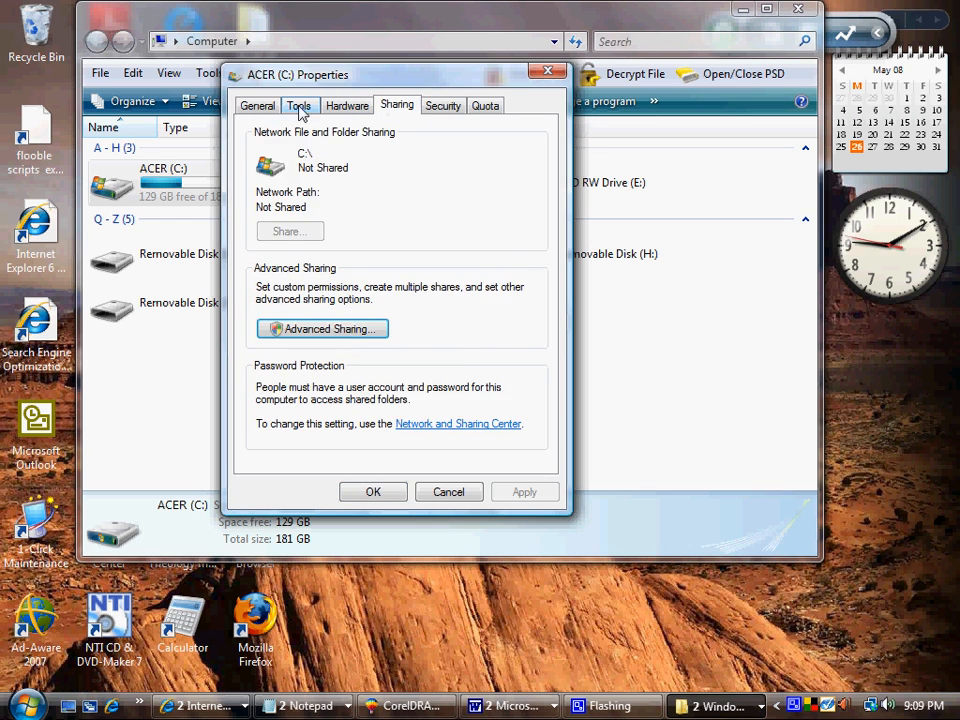
pyautogui.click(257, 105)
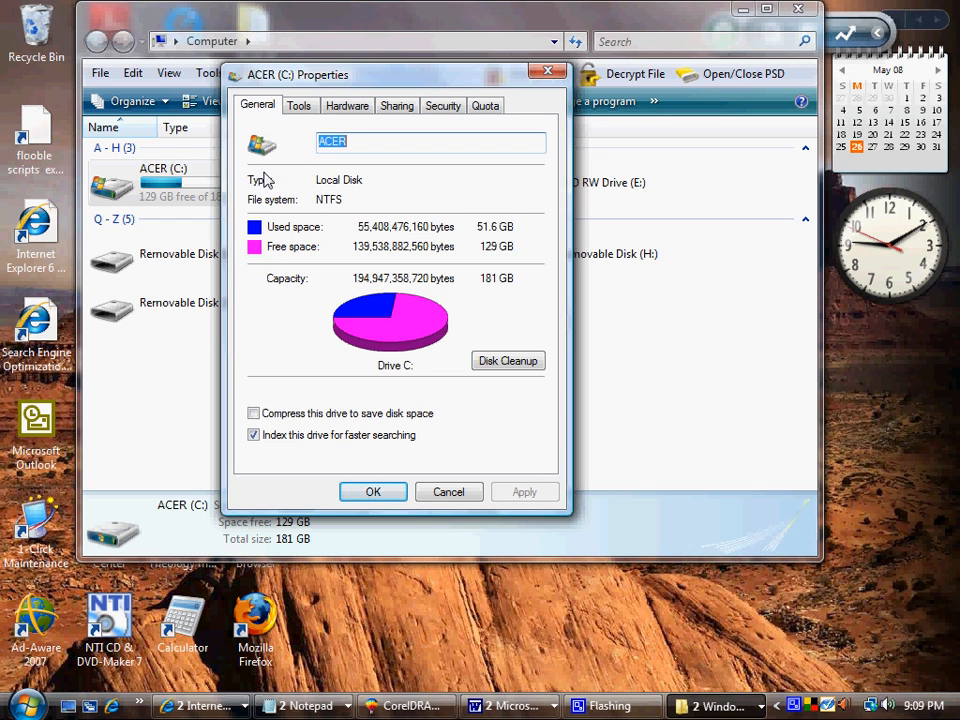
pyautogui.moveTo(340, 280)
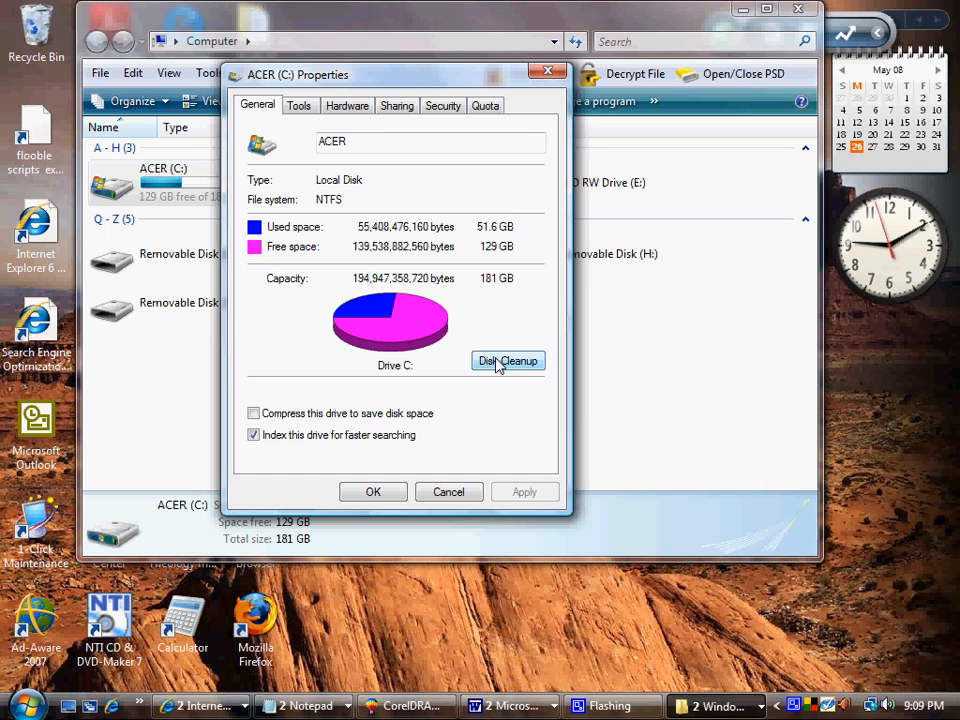
# Step: Launch Disk Cleanup for drive C: and move its calculation progress window upward
pyautogui.click(507, 361)
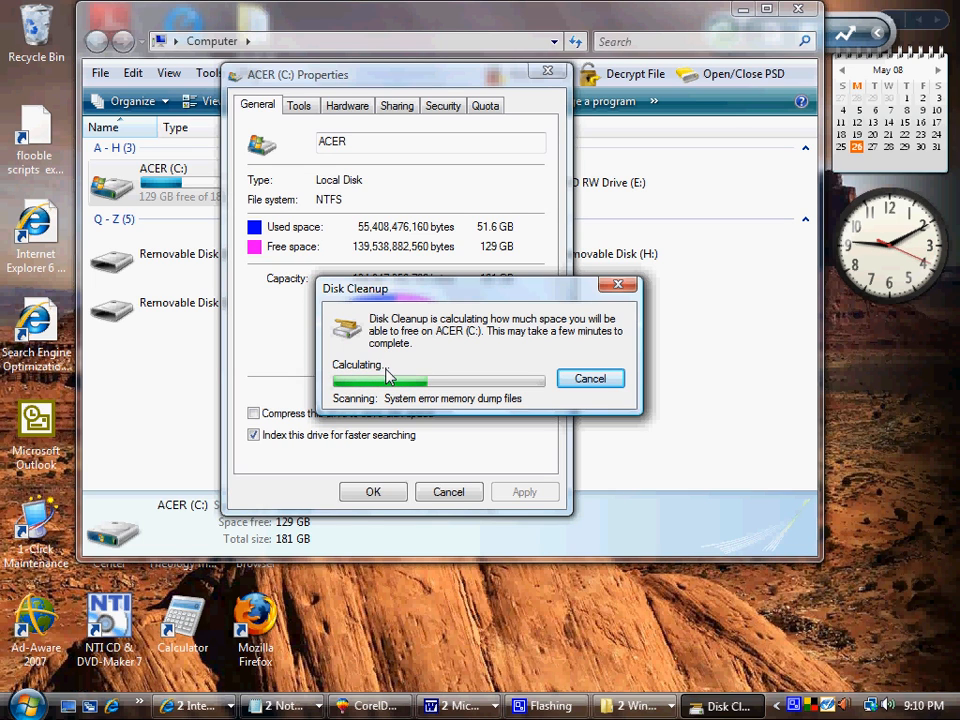
pyautogui.moveTo(470, 310)
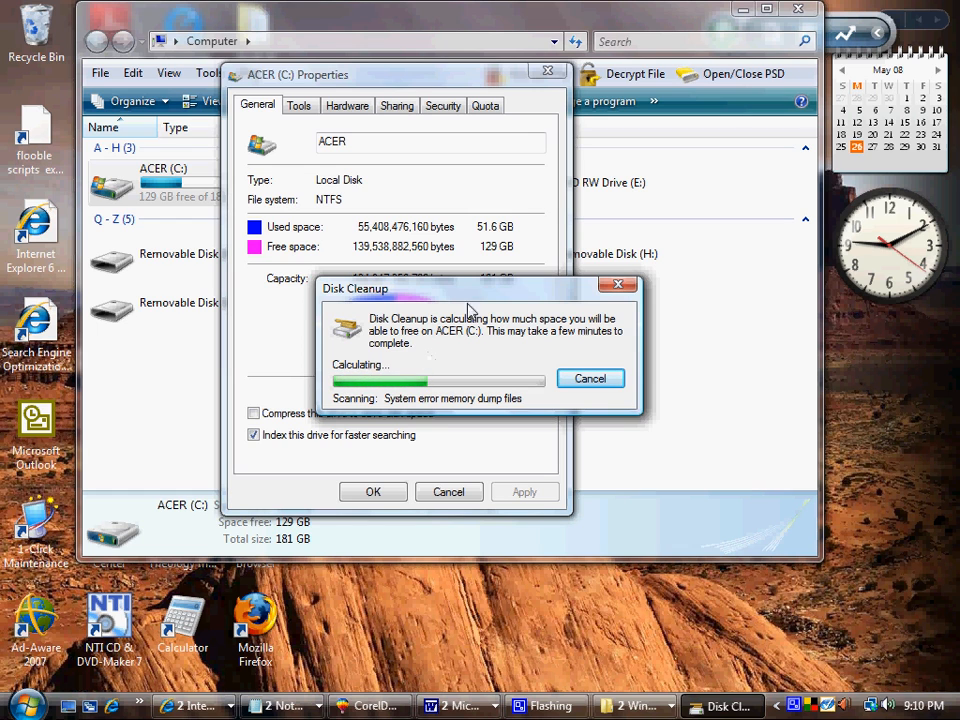
pyautogui.moveTo(470, 289); pyautogui.dragTo(390, 204)
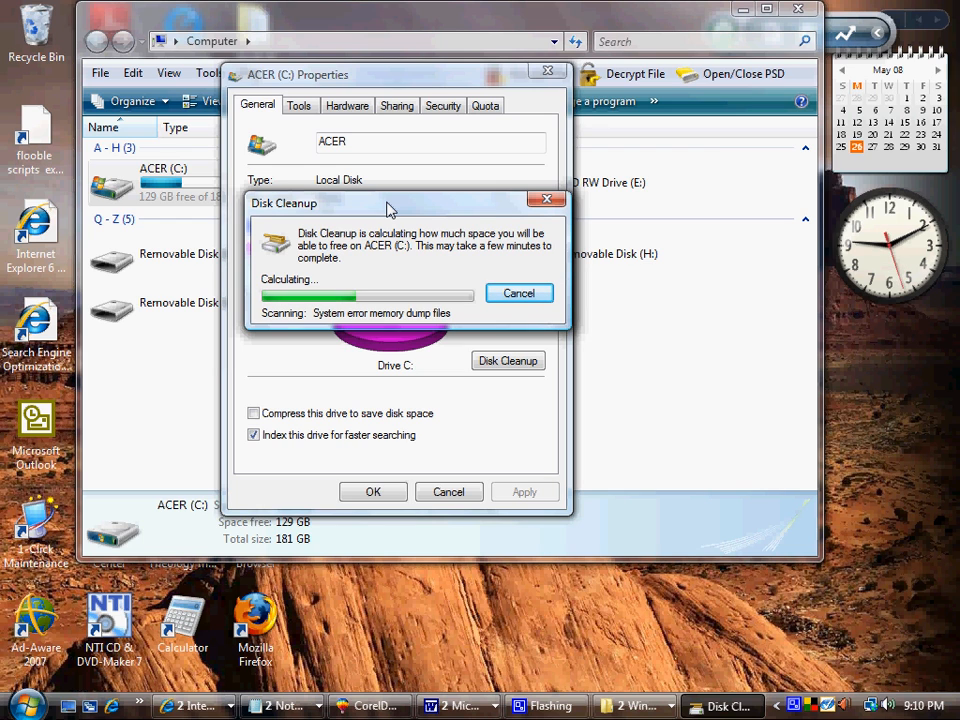
pyautogui.moveTo(813, 714)
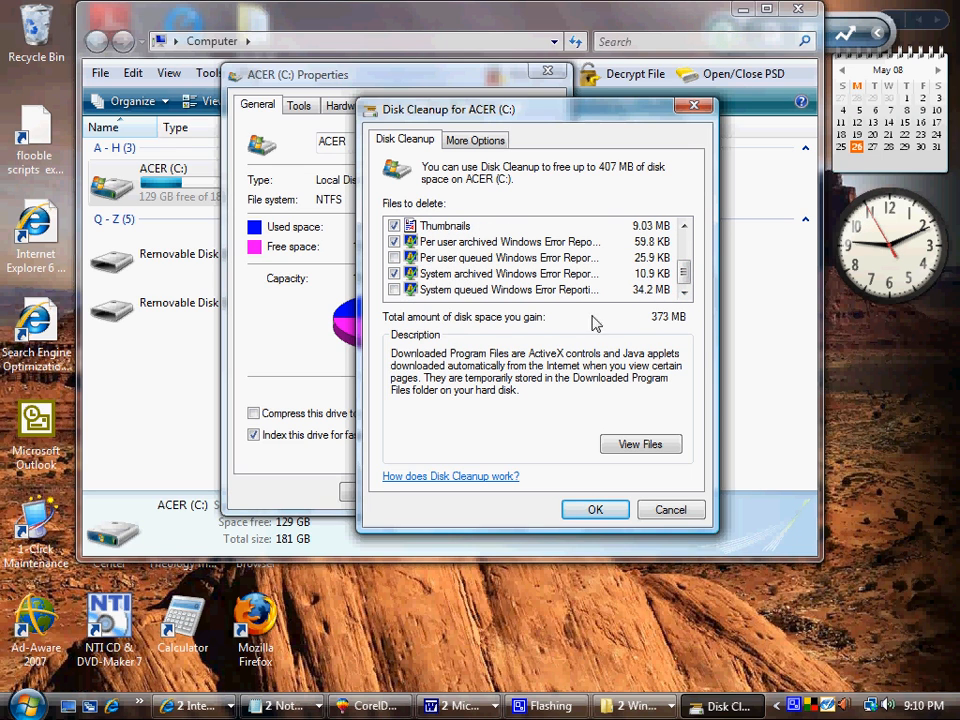
pyautogui.moveTo(452, 402)
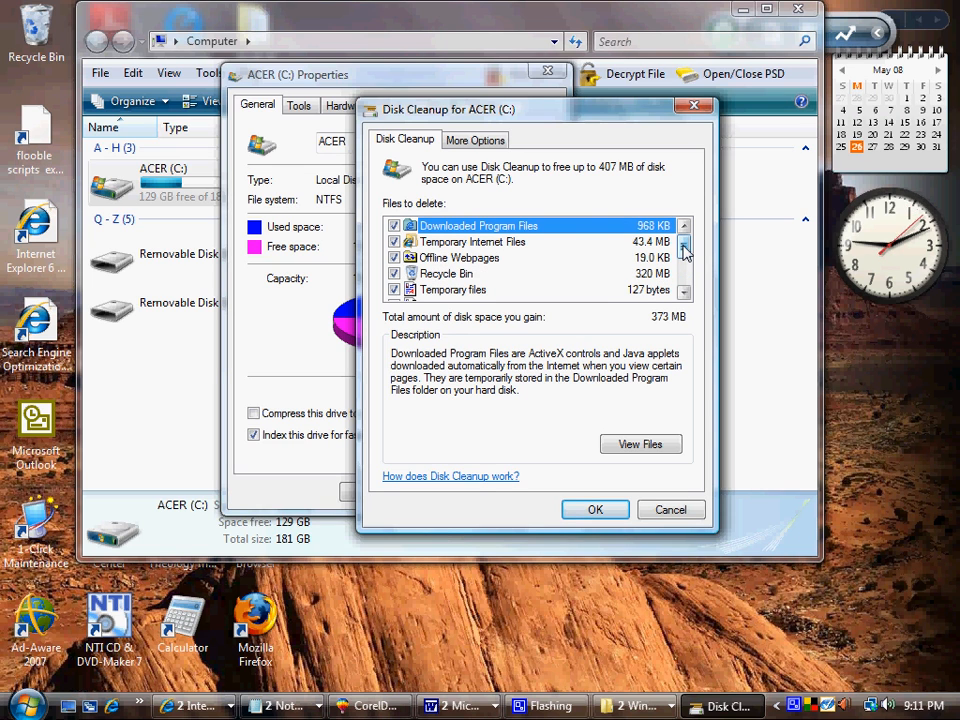
pyautogui.moveTo(547, 260)
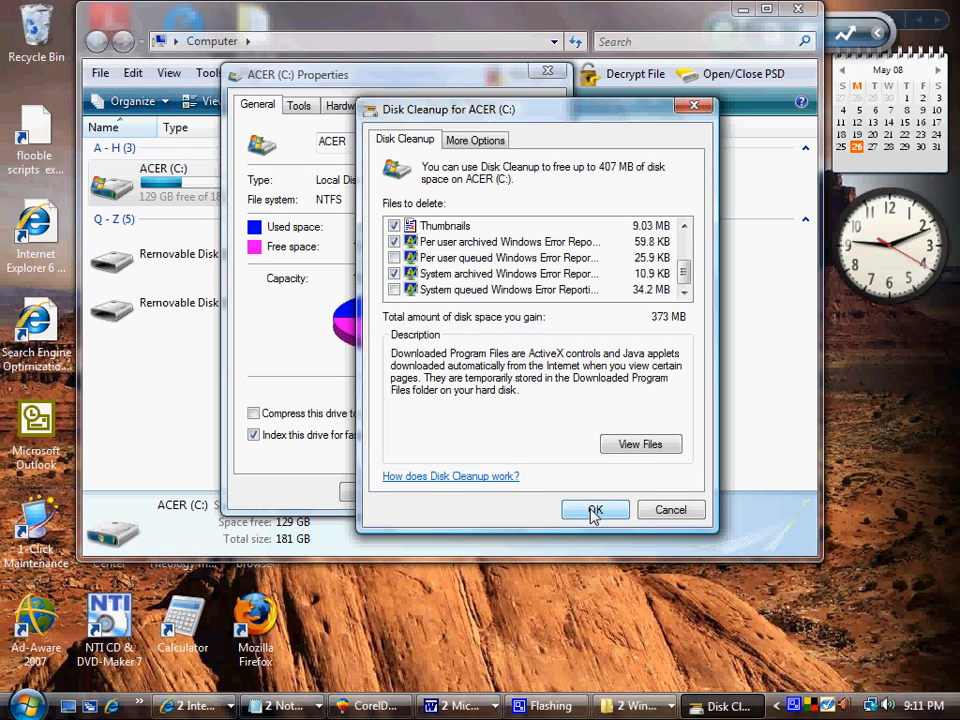
# Step: Confirm Disk Cleanup and delete the checked files, leaving 130 GB free
pyautogui.click(594, 509)
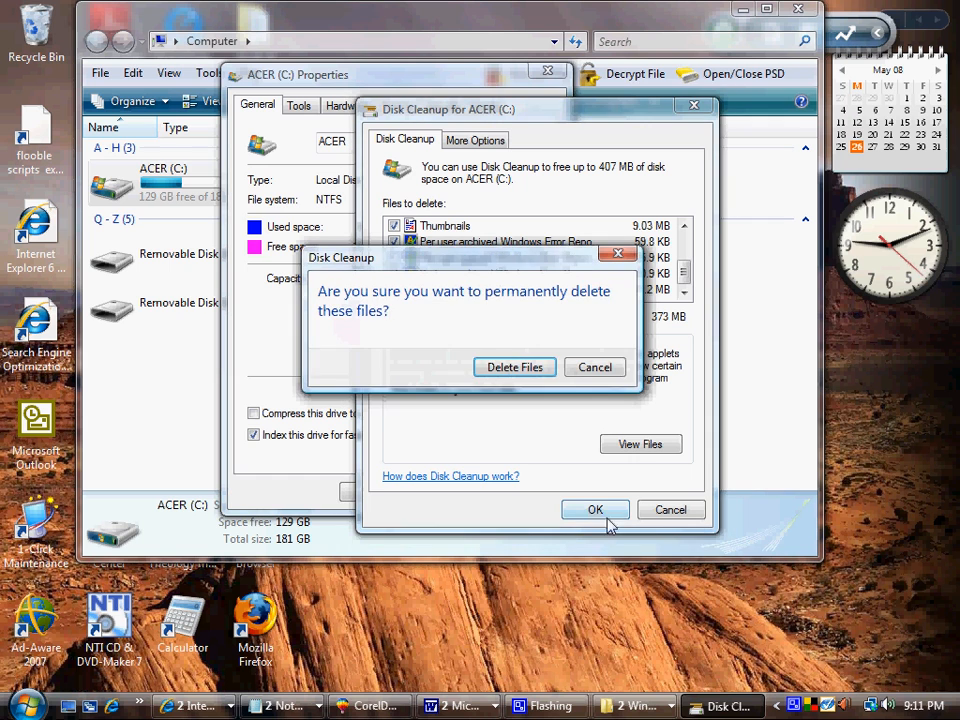
pyautogui.moveTo(445, 378)
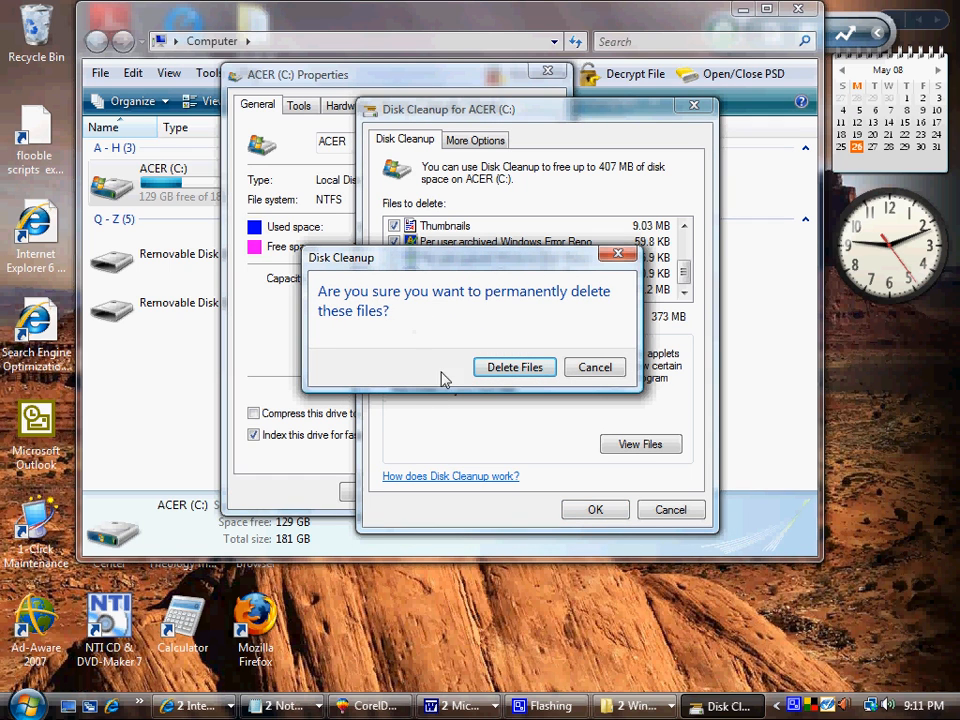
pyautogui.moveTo(514, 367)
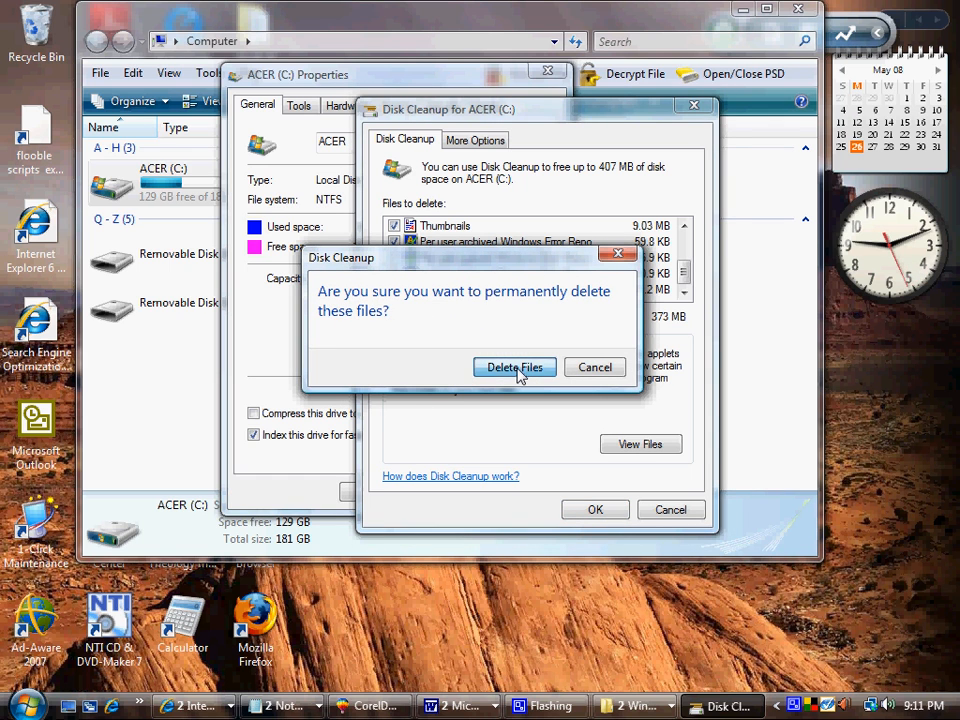
pyautogui.click(515, 367)
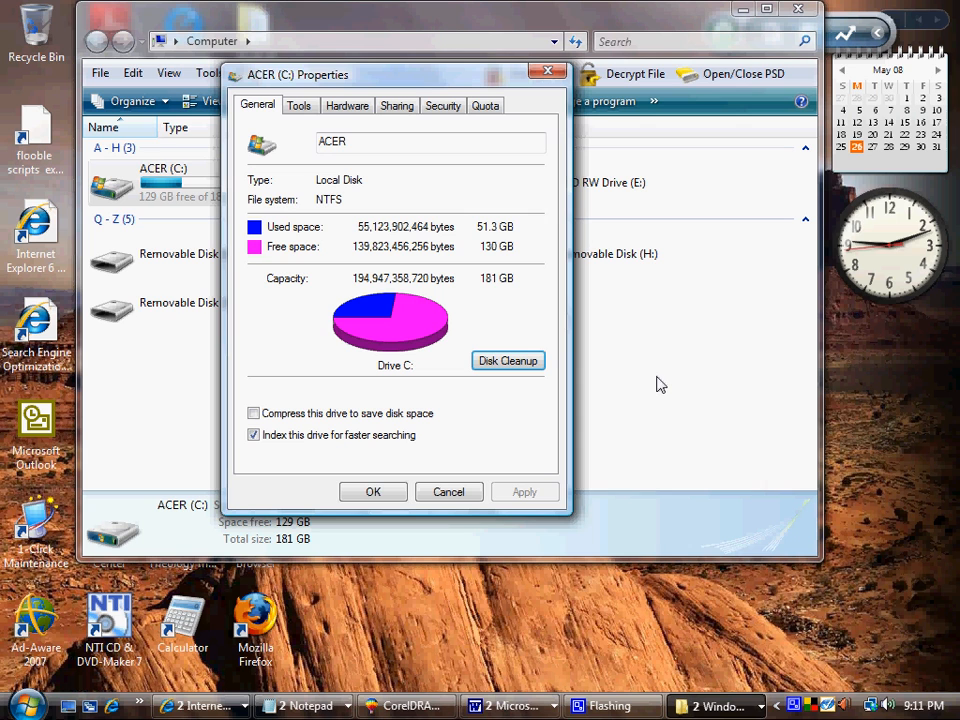
pyautogui.moveTo(373, 491)
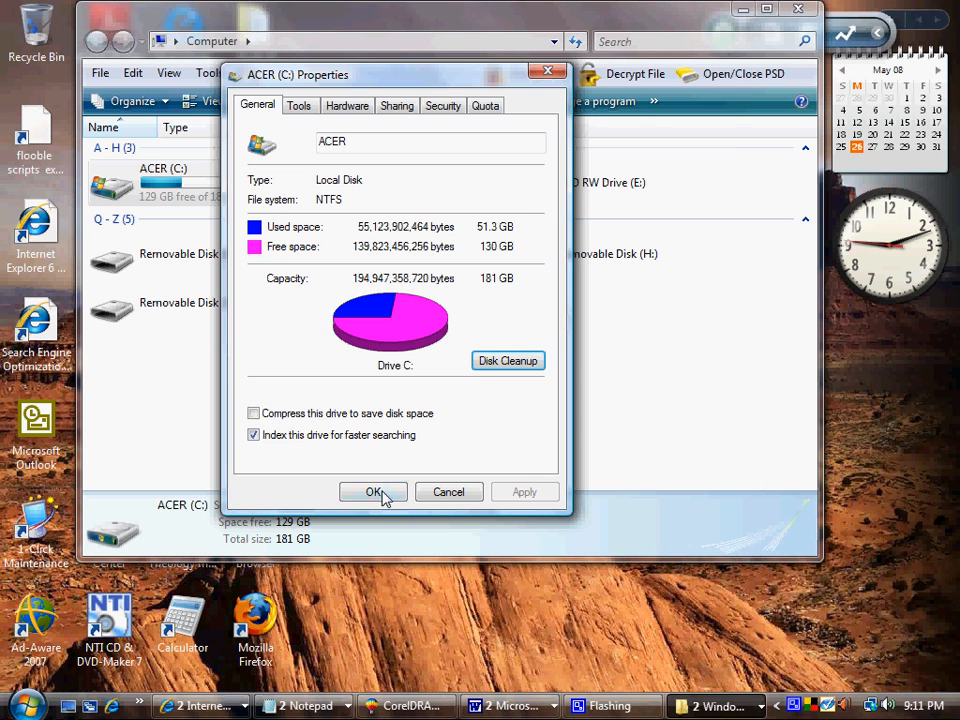
# Step: Close the ACER (C:) Properties dialog and the Computer window
pyautogui.click(373, 491)
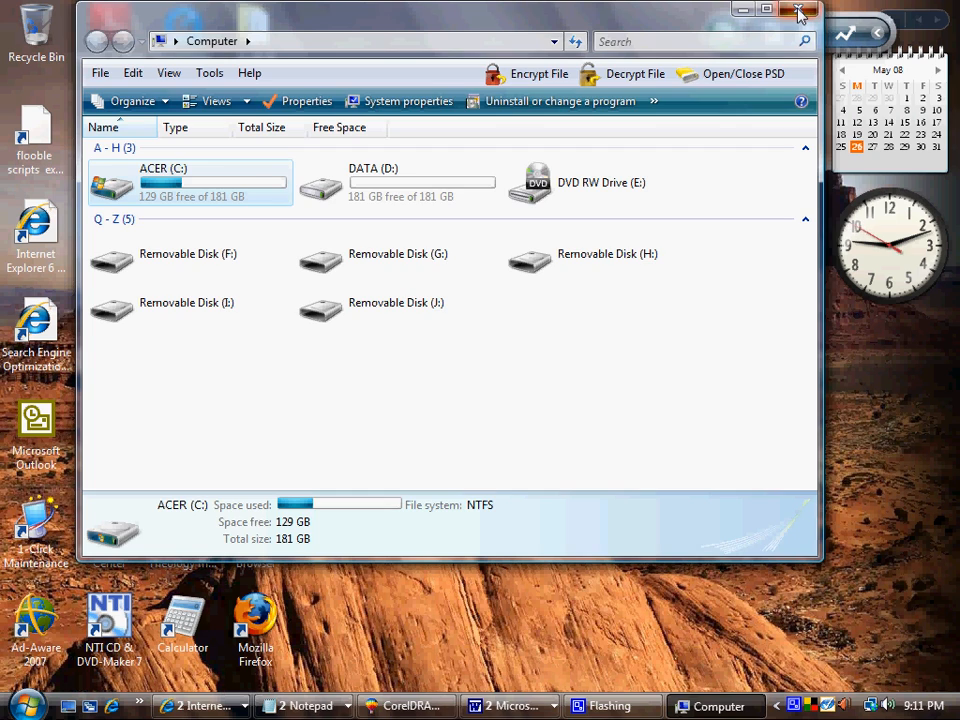
pyautogui.click(800, 9)
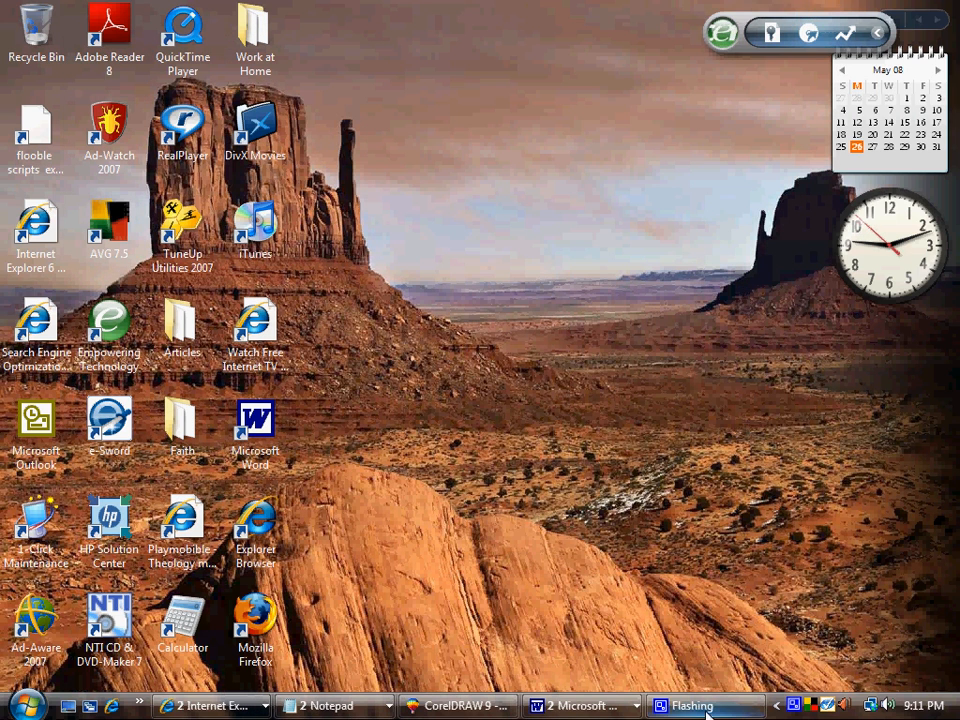
pyautogui.click(725, 706)
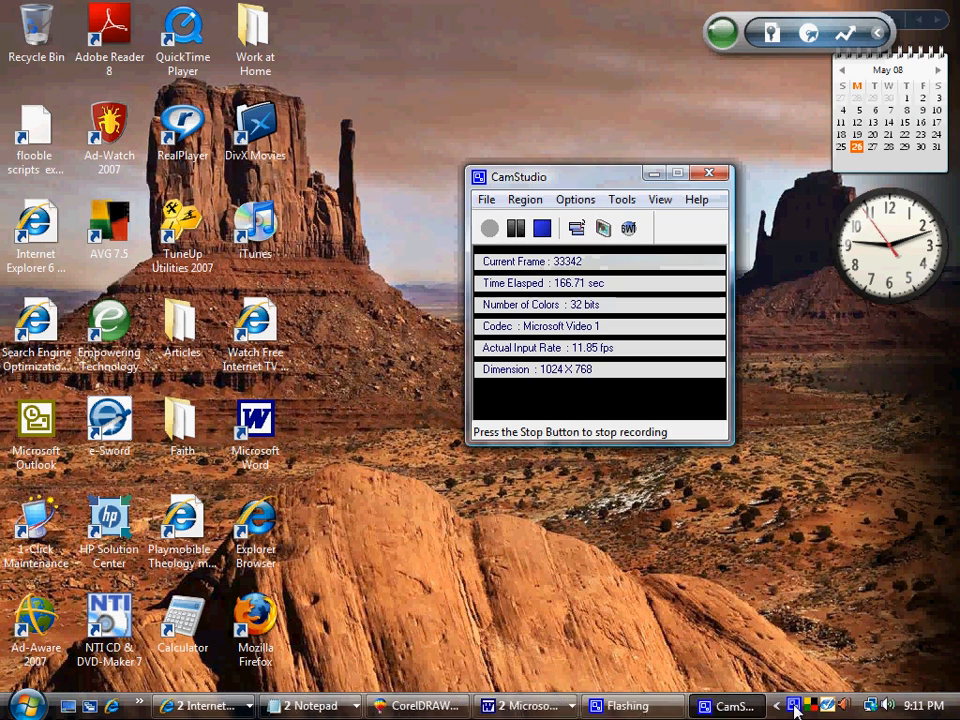